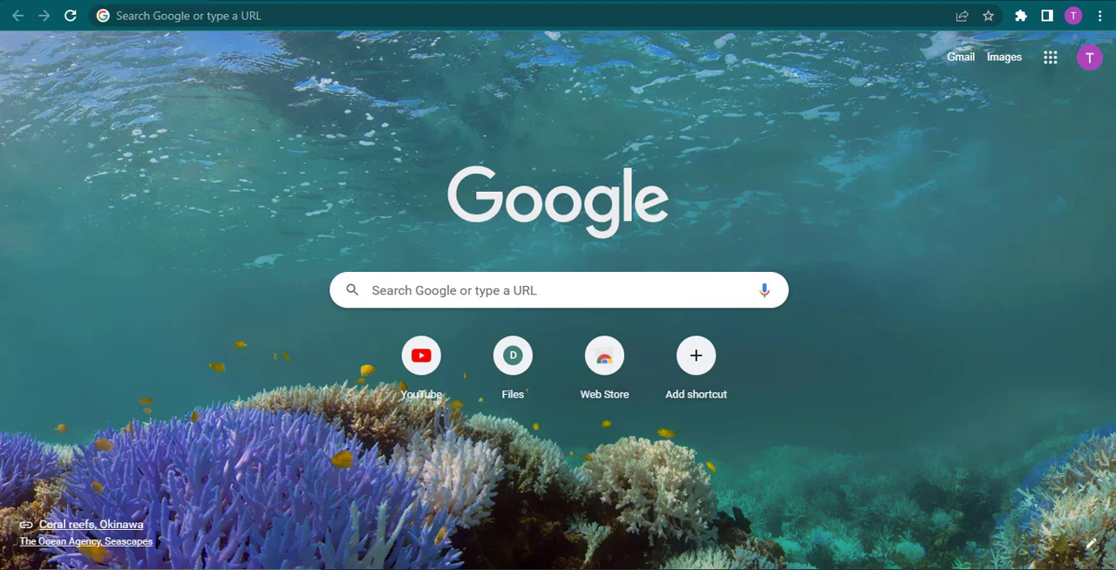
mouse_move(782, 354)
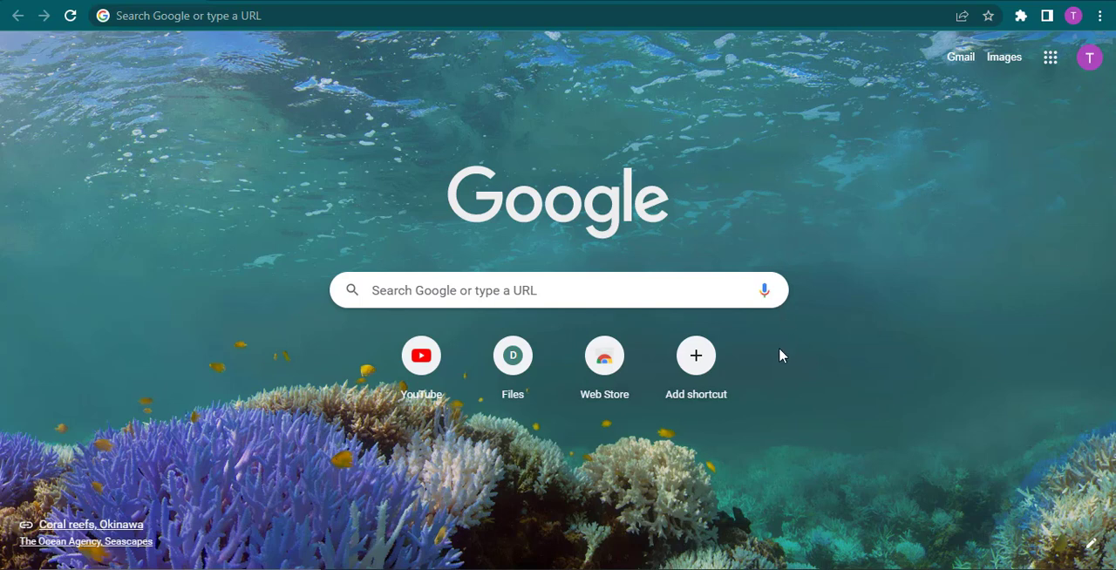
mouse_move(1073, 75)
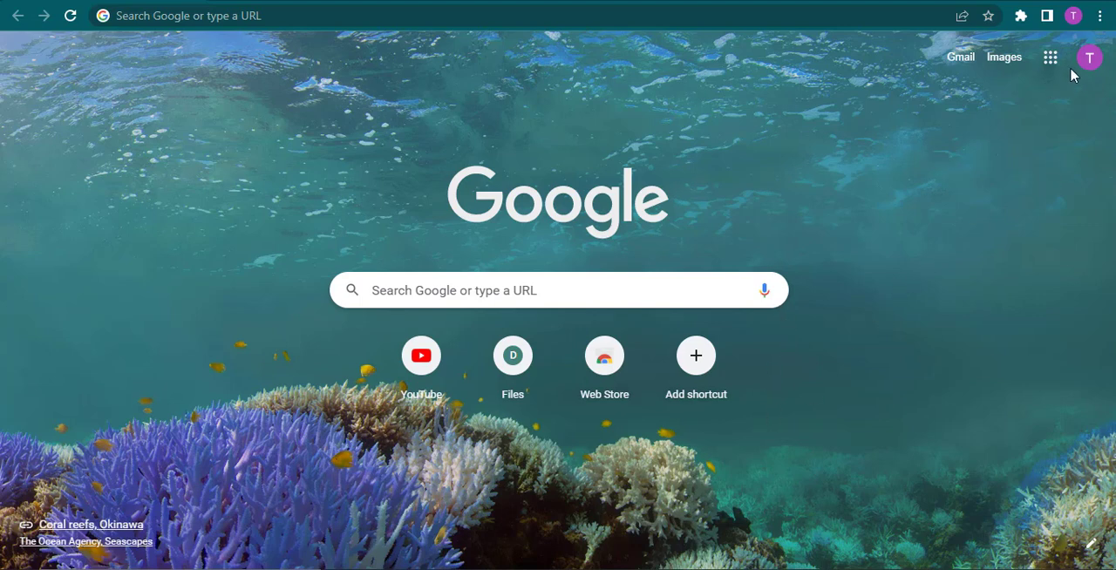
mouse_move(1091, 54)
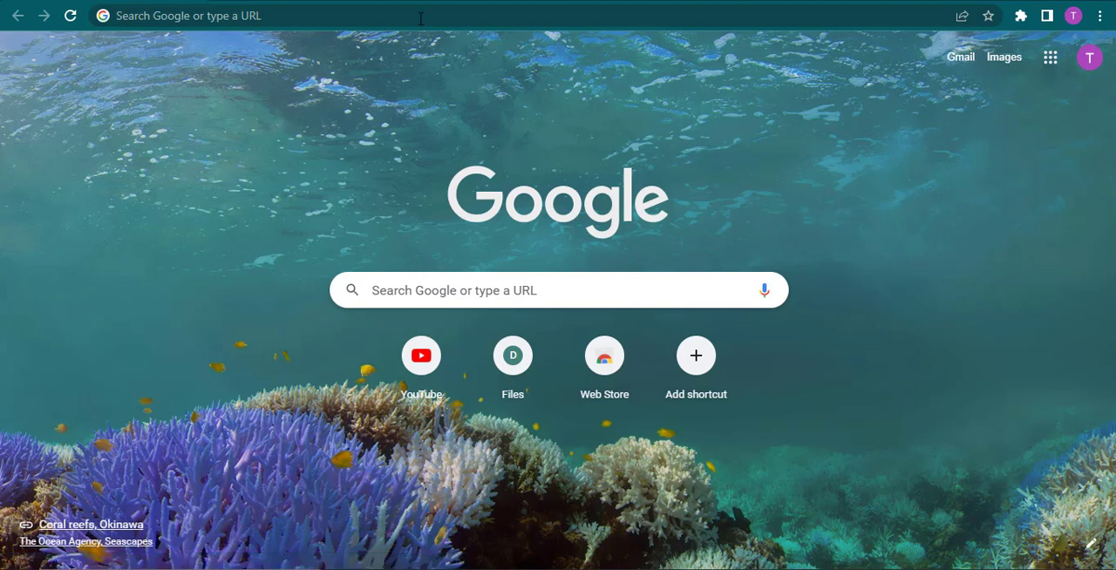
Go to chat.openai.com to load the ChatGPT welcome page.
text(chat.openai.com/auth/login)
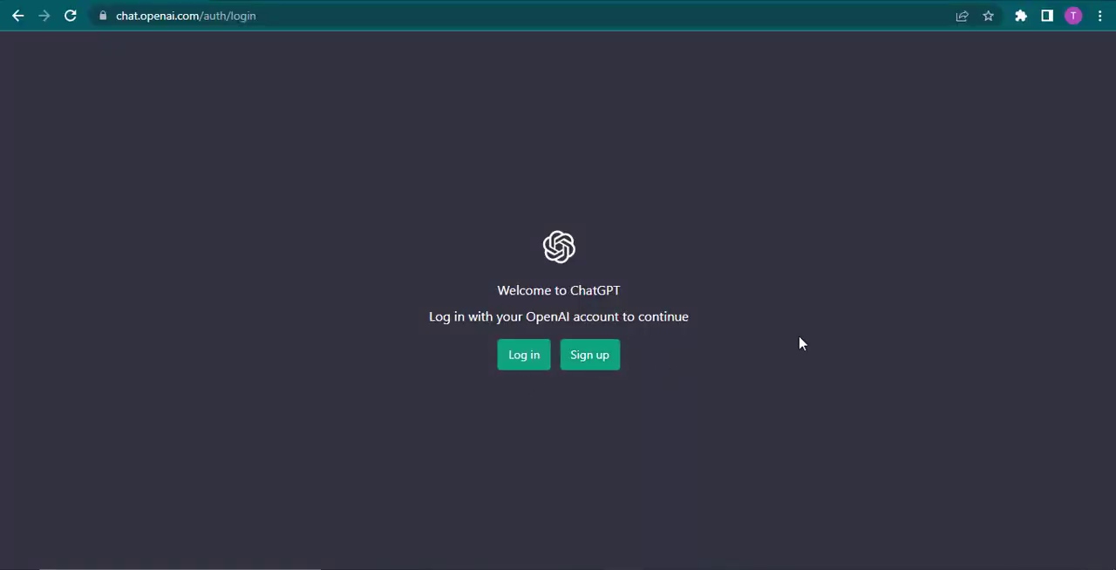
mouse_move(858, 351)
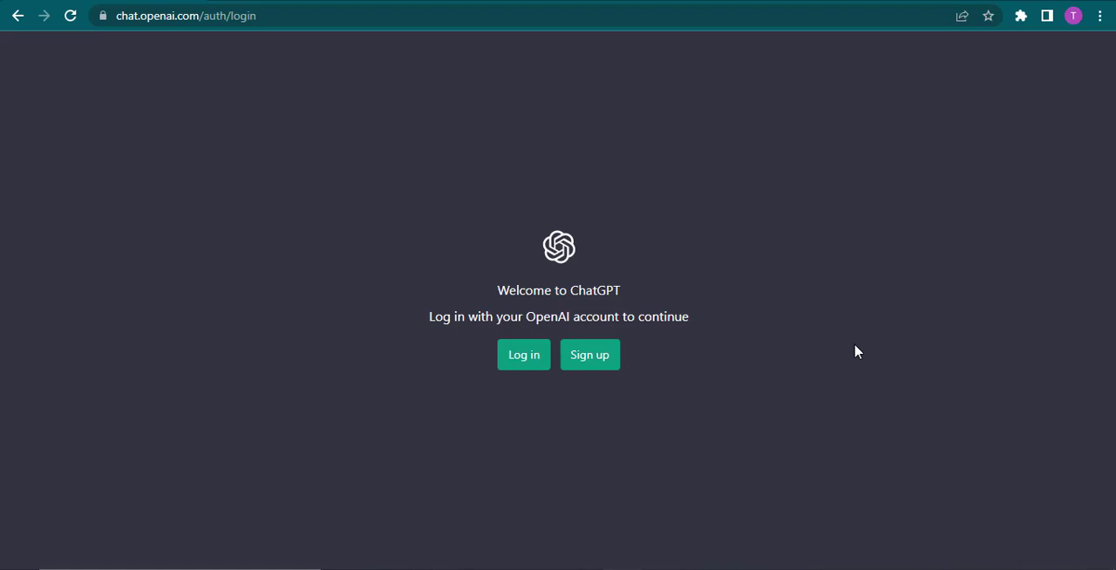
mouse_move(1024, 208)
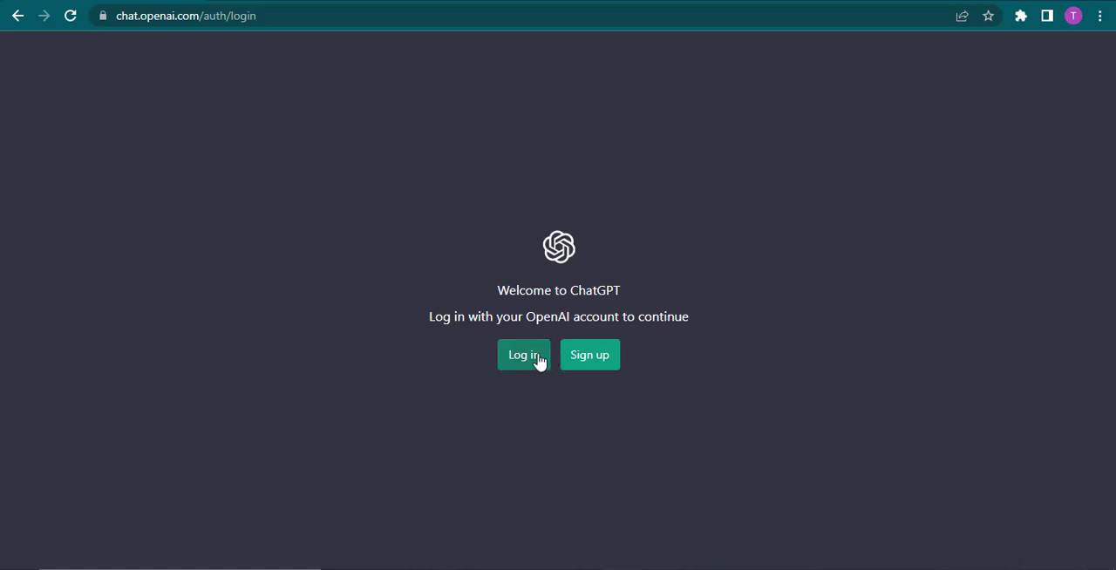
click(523, 355)
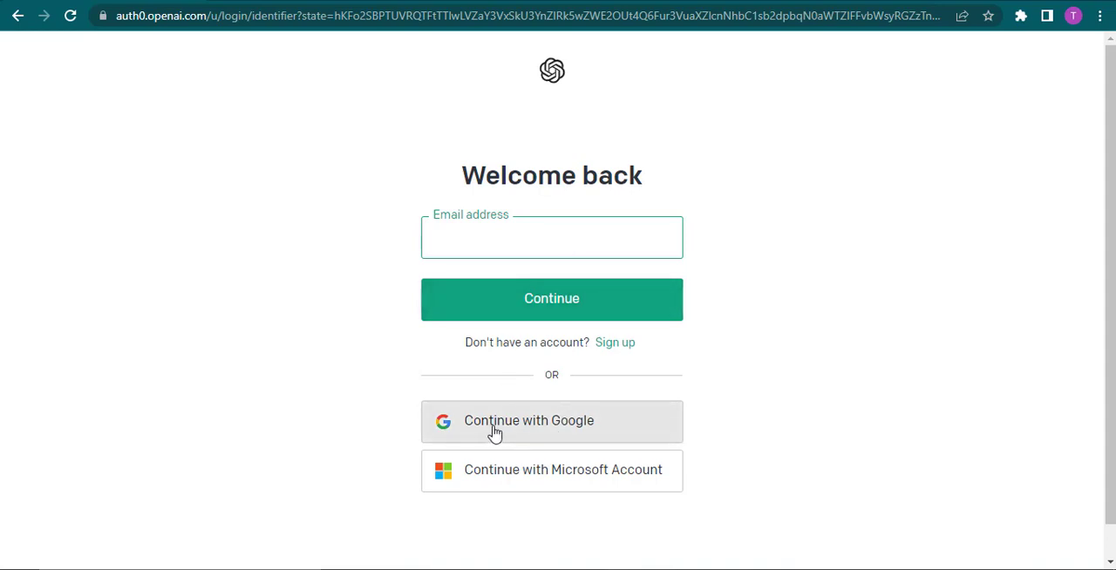
mouse_move(625, 429)
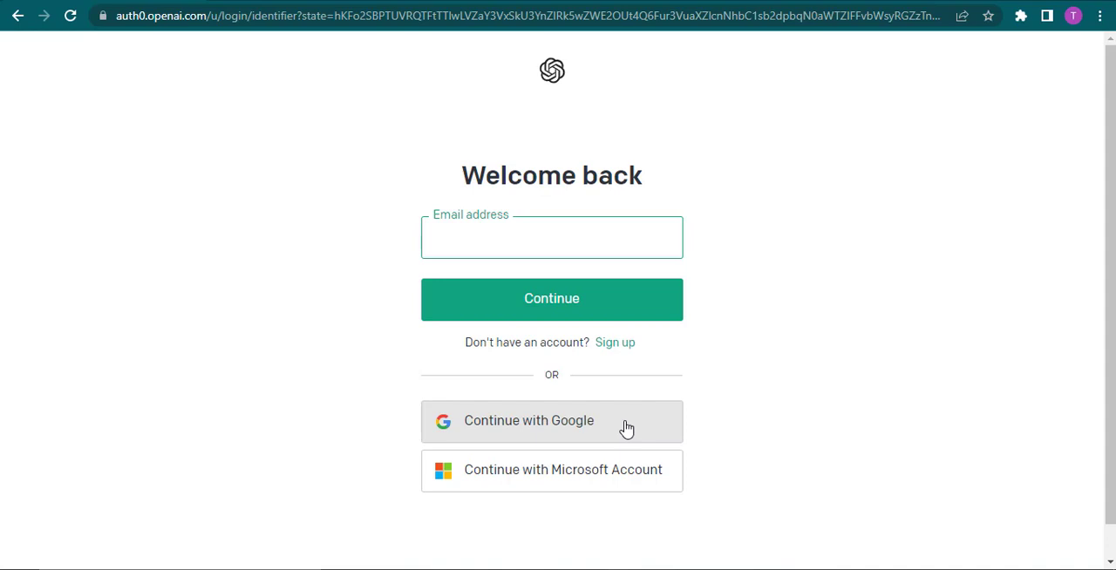
mouse_move(539, 425)
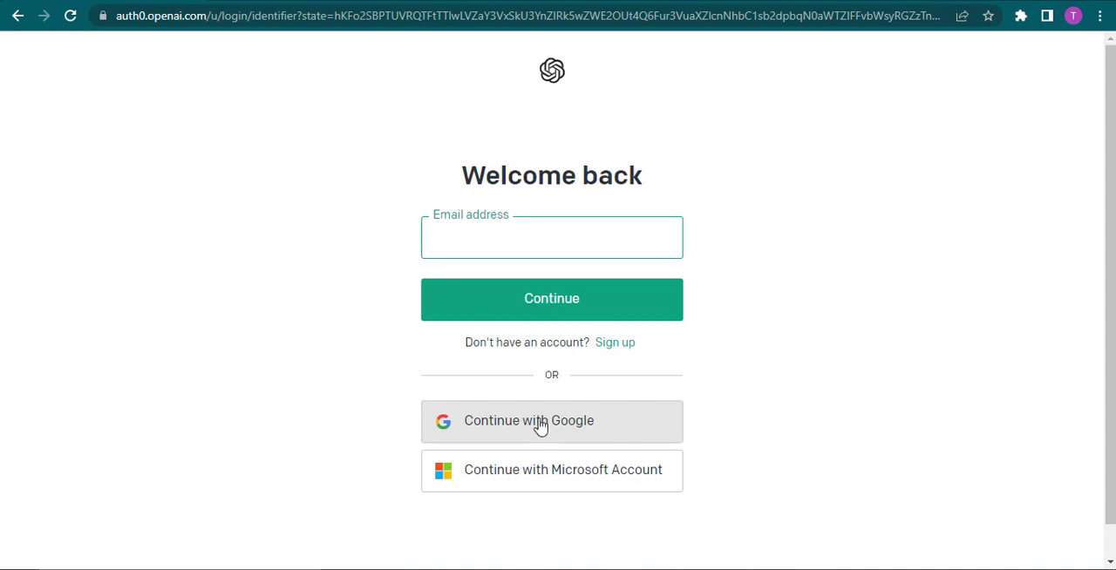
click(551, 421)
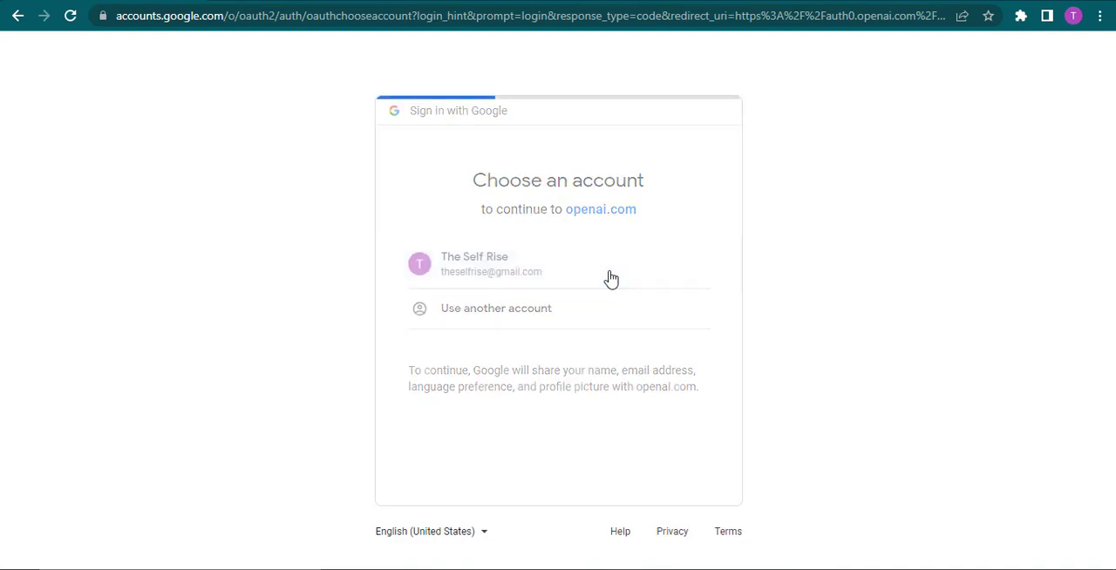
Sign in with the Google account, hit the identity_provider_mismatch error, and go back.
click(559, 263)
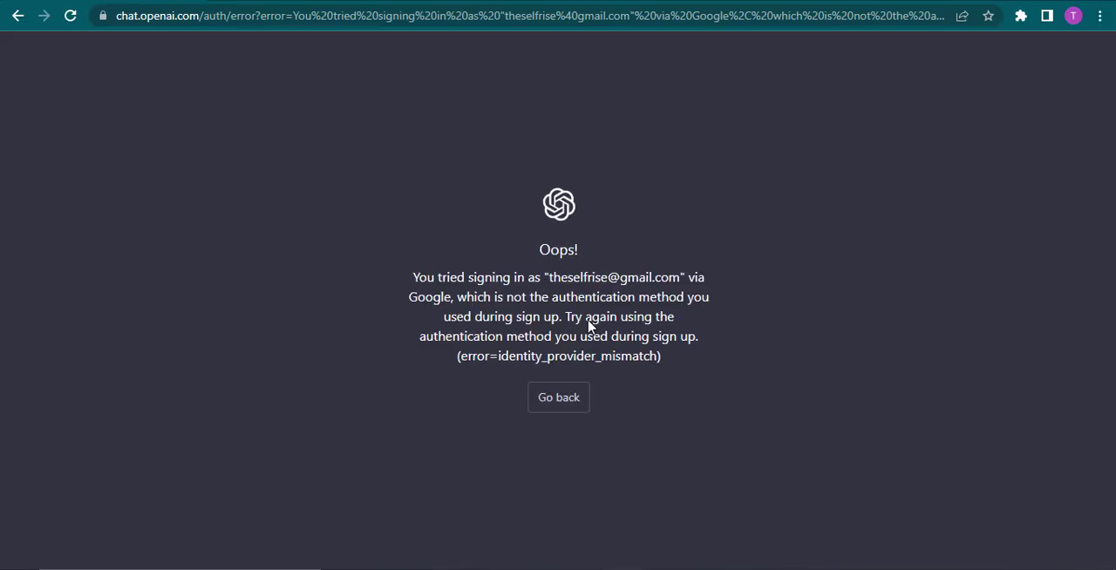
mouse_move(796, 371)
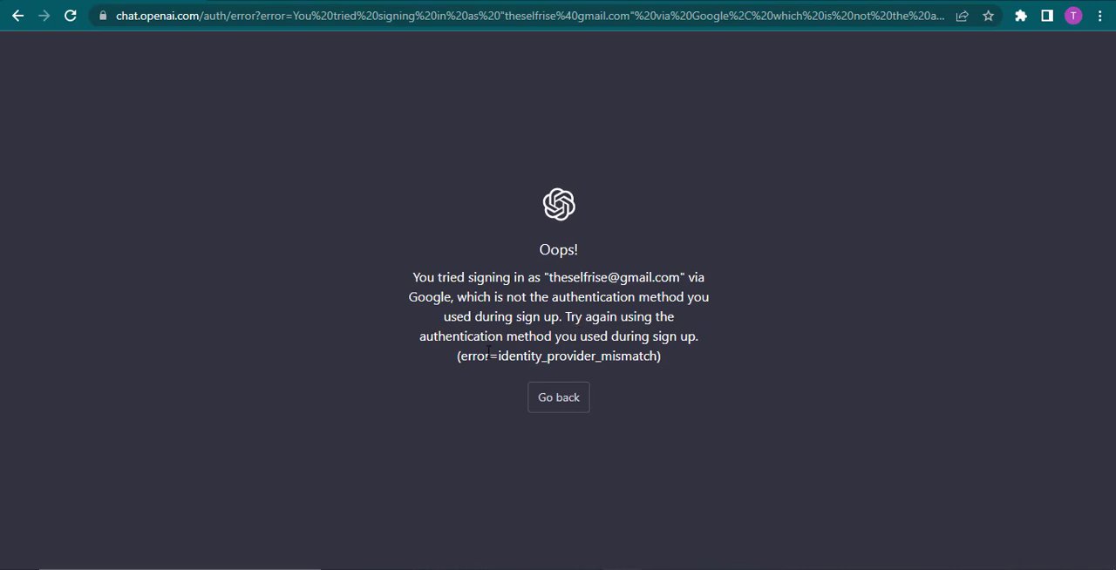
mouse_move(734, 356)
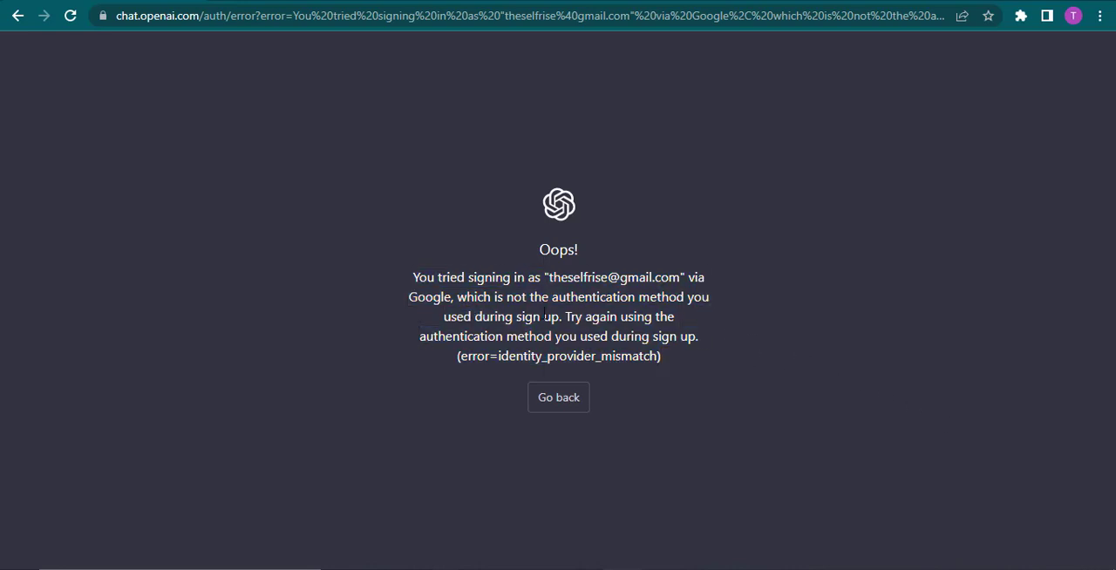
mouse_move(232, 74)
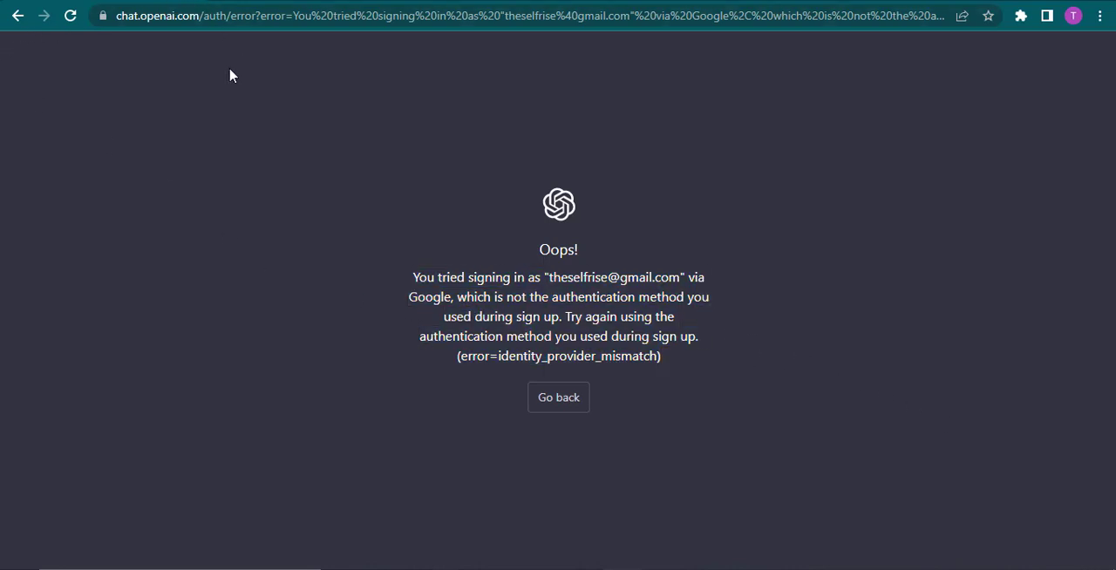
mouse_move(632, 263)
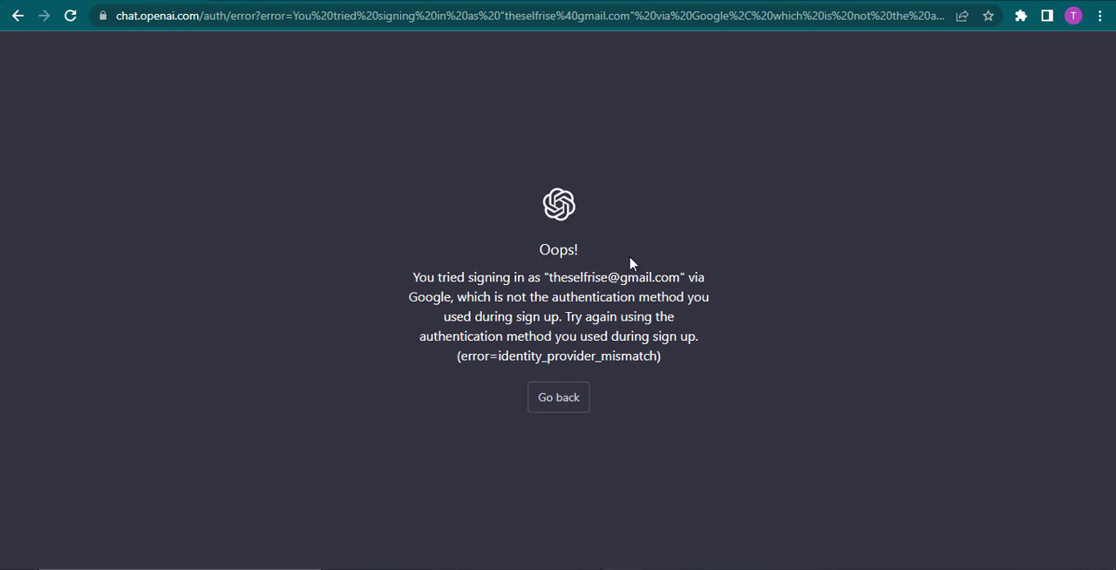
click(558, 397)
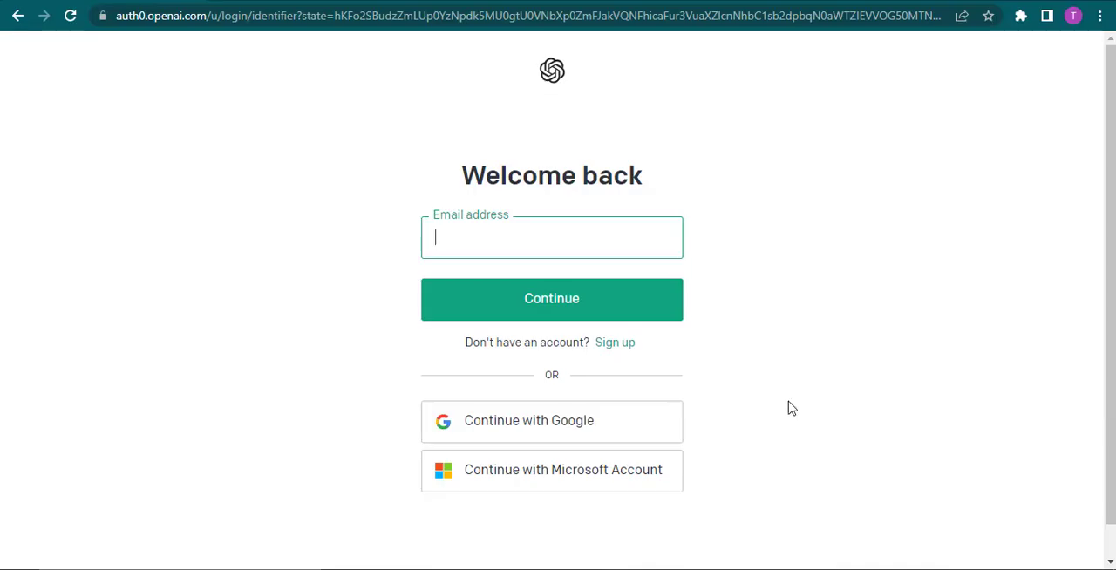
mouse_move(862, 282)
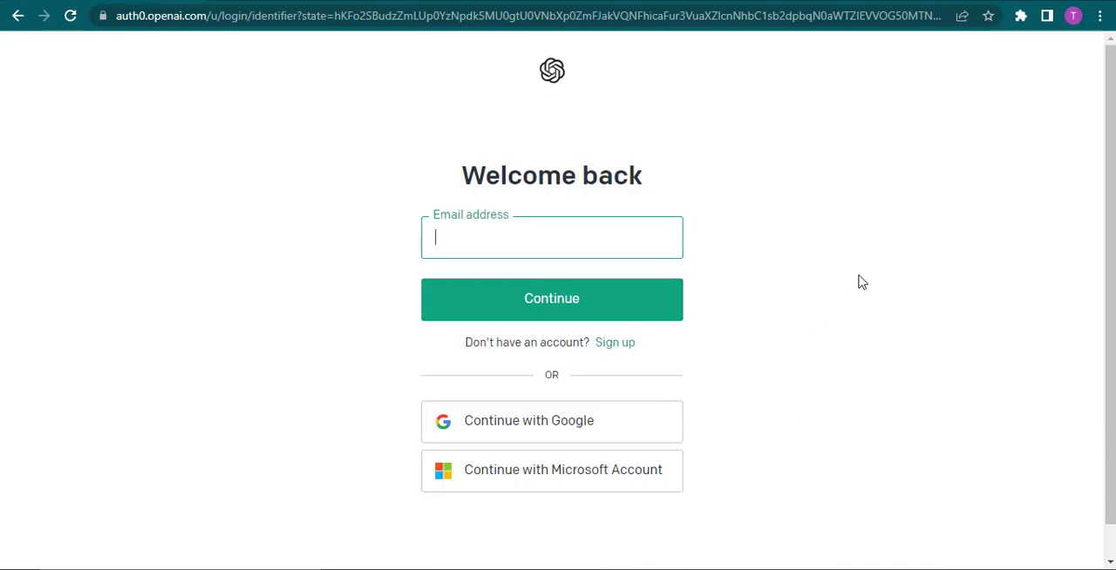
mouse_move(224, 3)
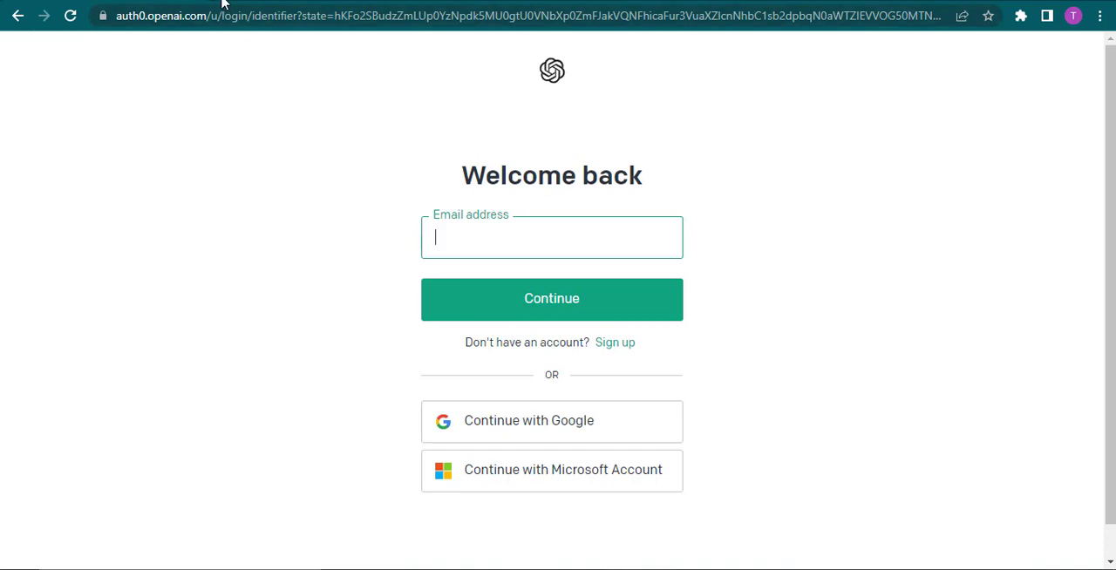
mouse_move(882, 310)
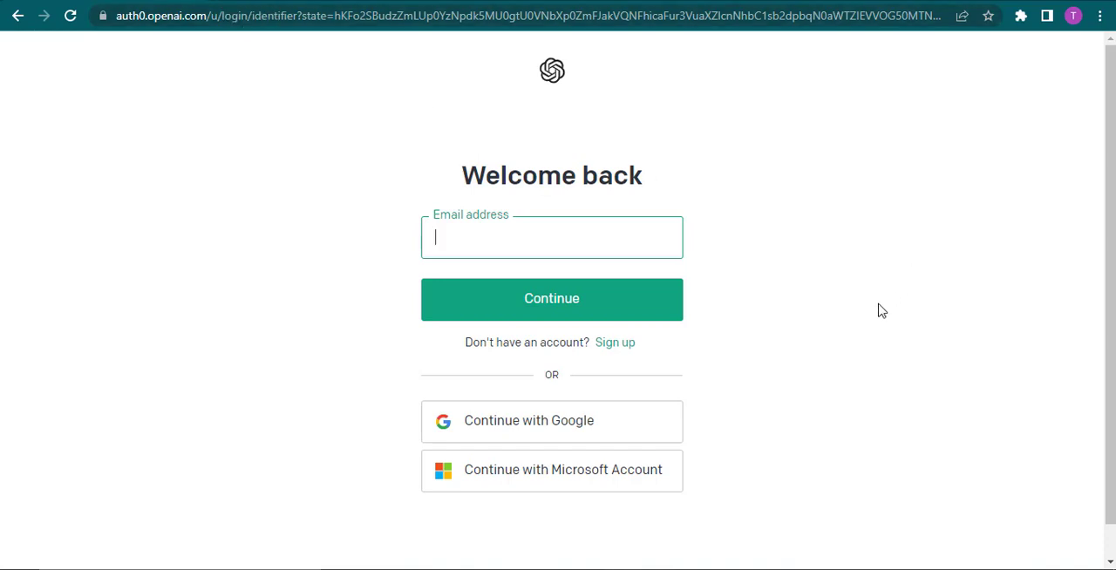